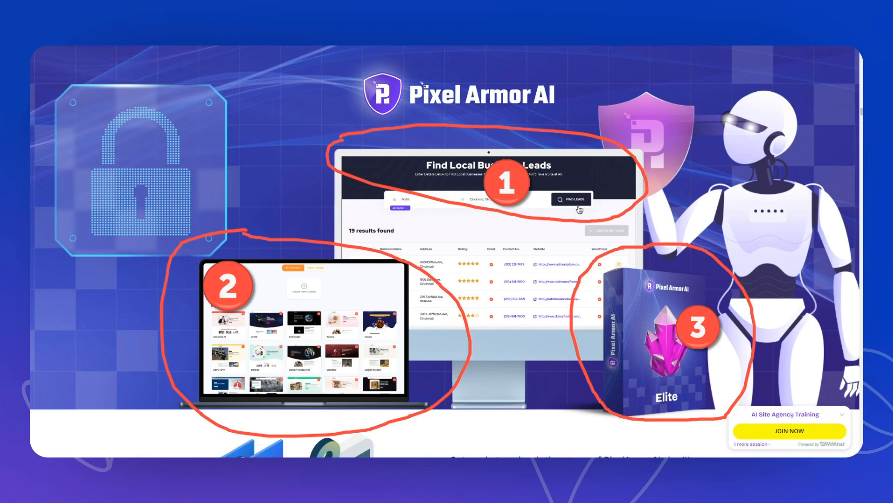
Scroll from the hero banner past testimonials, cybersecurity stats and success stories to the Freelance Sites section.
{"action": "scroll", "scroll_direction": "down", "scroll_amount": 3}
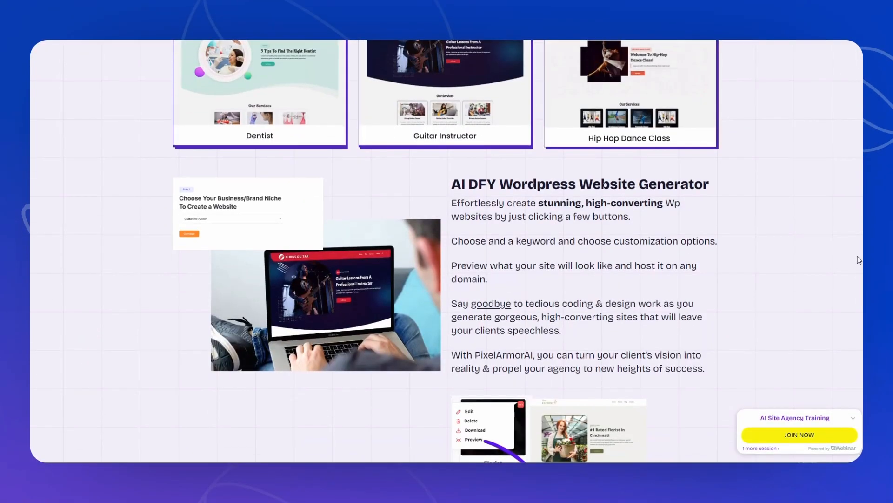
{"action": "scroll", "scroll_direction": "down", "scroll_amount": 3}
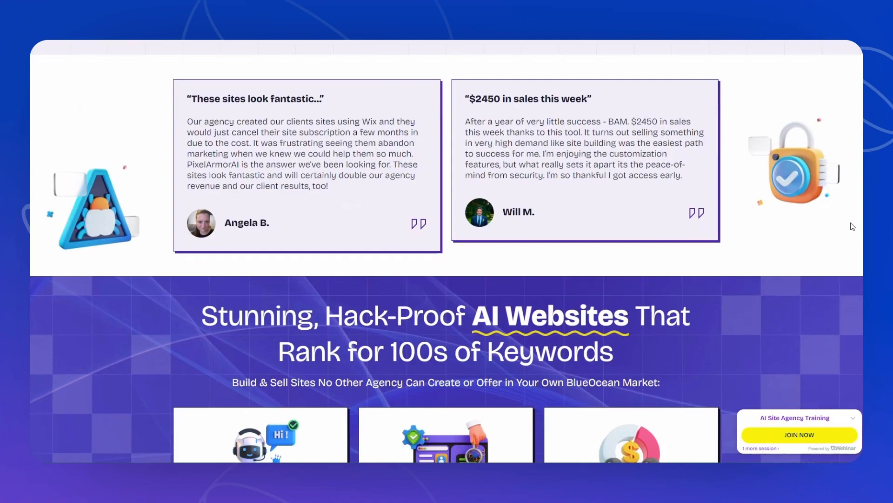
{"action": "scroll", "scroll_direction": "down", "scroll_amount": 3}
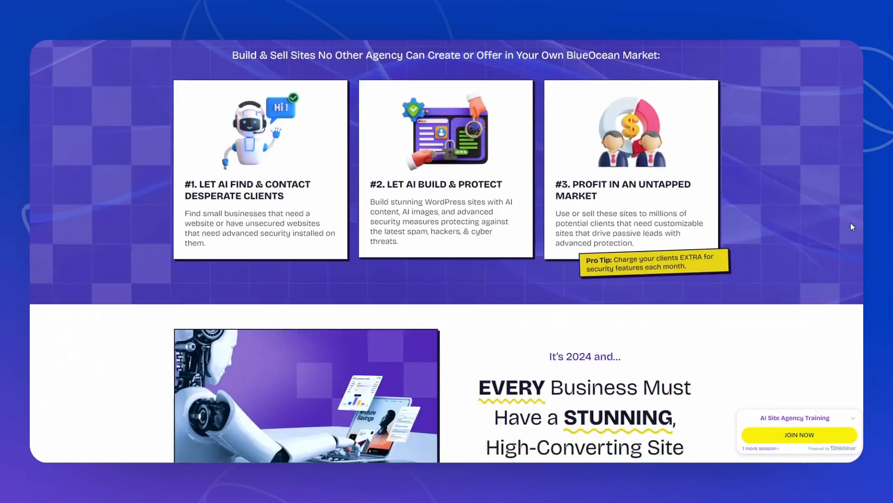
{"action": "scroll", "scroll_direction": "down", "scroll_amount": 3}
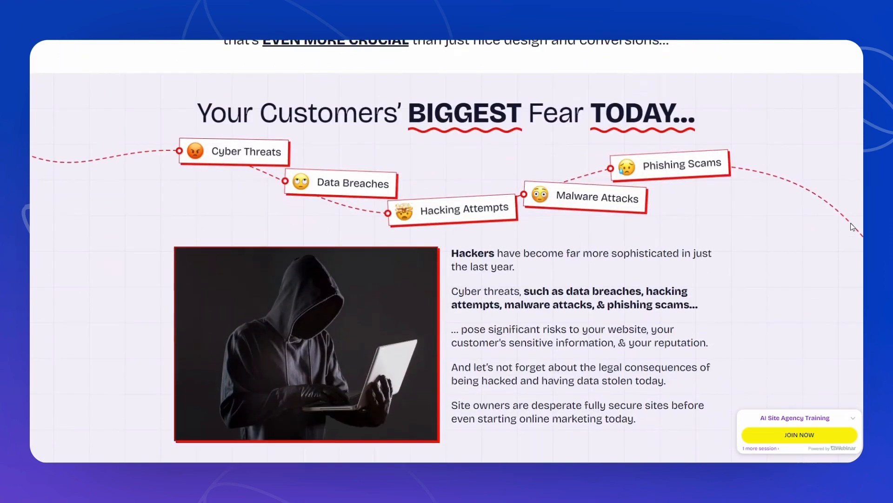
{"action": "scroll", "scroll_direction": "down", "scroll_amount": 3}
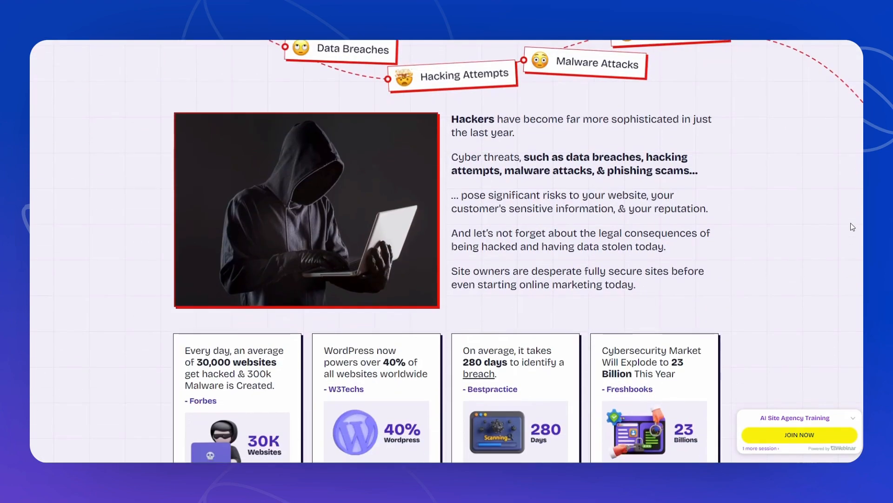
{"action": "scroll", "scroll_direction": "down", "scroll_amount": 3}
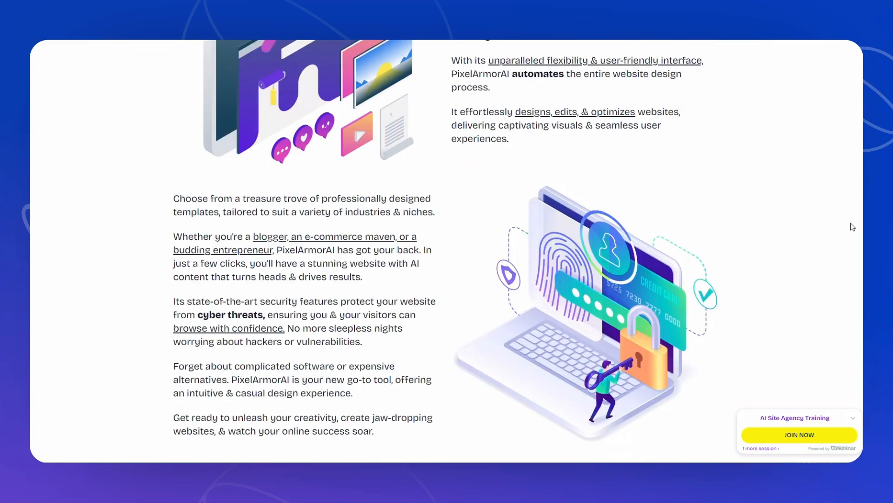
{"action": "scroll", "scroll_direction": "down", "scroll_amount": 3}
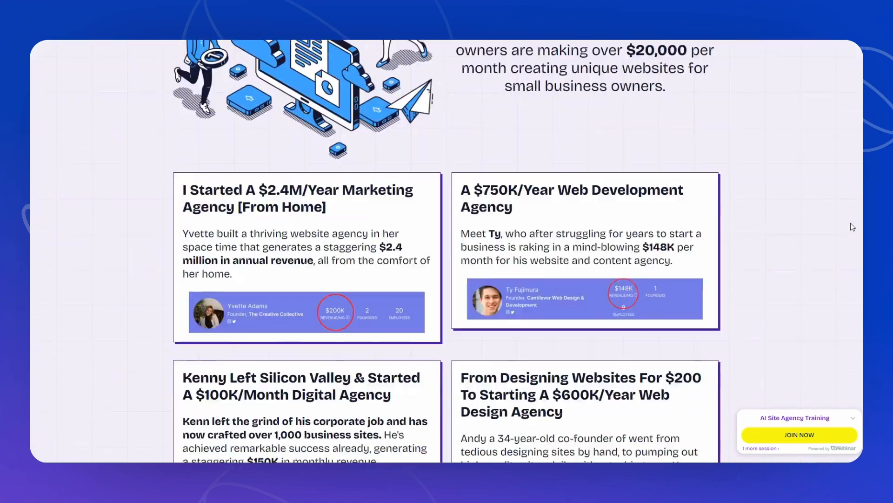
{"action": "scroll", "scroll_direction": "down", "scroll_amount": 3}
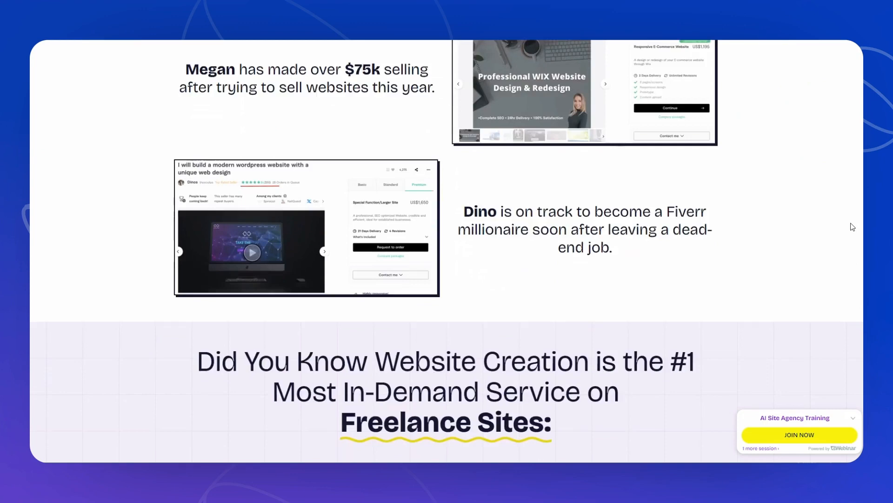
{"action": "scroll", "scroll_direction": "down", "scroll_amount": 3}
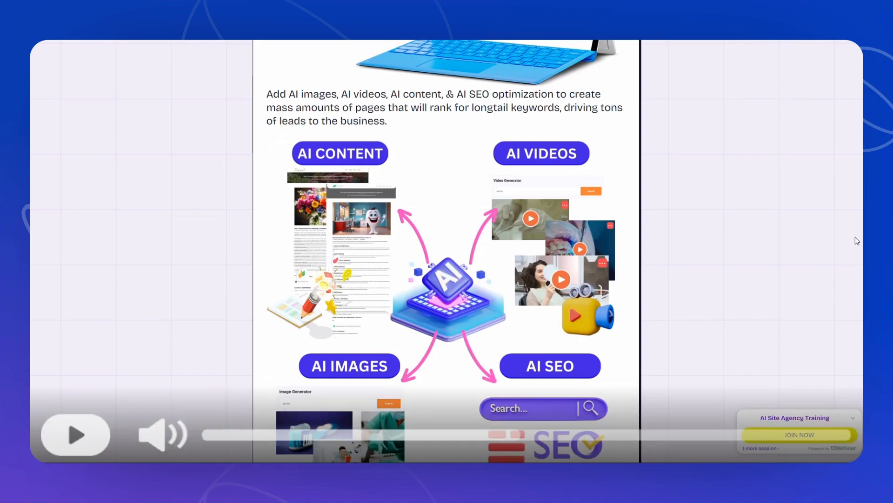
Scroll past the AI content, videos, images and SEO section toward the login form.
{"action": "scroll", "scroll_direction": "down", "scroll_amount": 3}
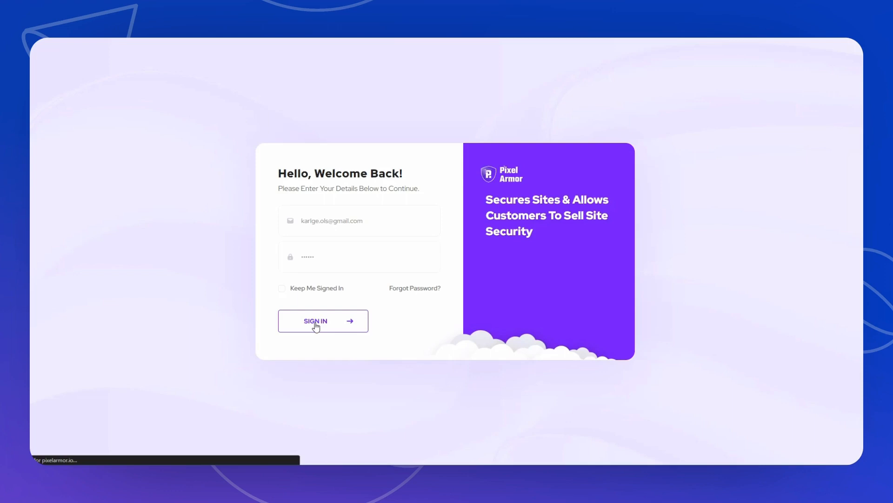
Sign in, then visit Settings, Hot Leads and the Email Template page with its five templates.
{"action": "left_click", "coordinate": [323, 320]}
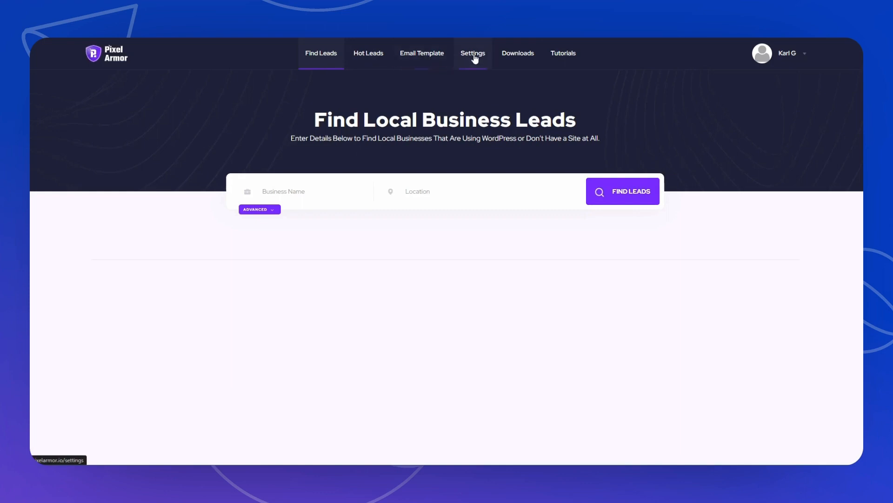
{"action": "left_click", "coordinate": [472, 53]}
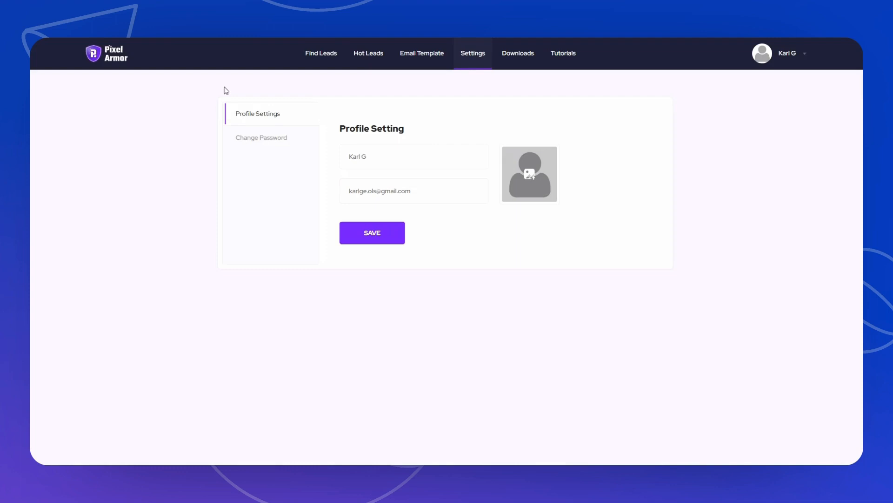
{"action": "mouse_move", "coordinate": [321, 53]}
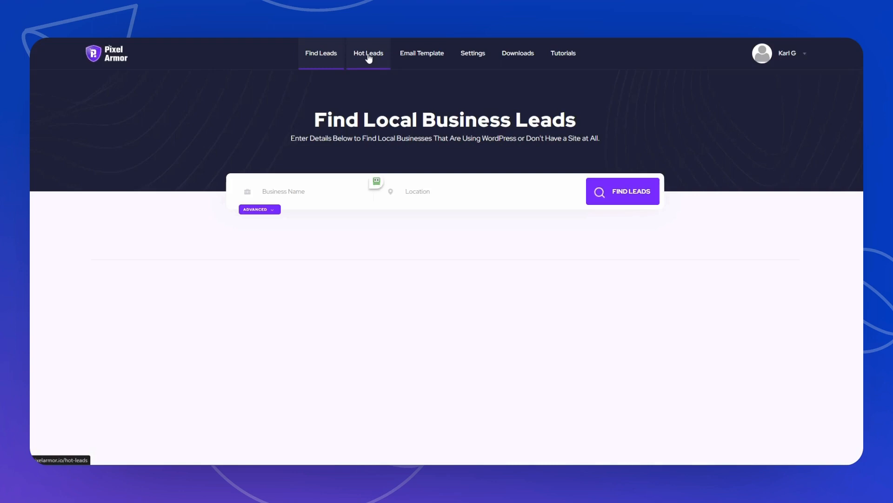
{"action": "left_click", "coordinate": [421, 53]}
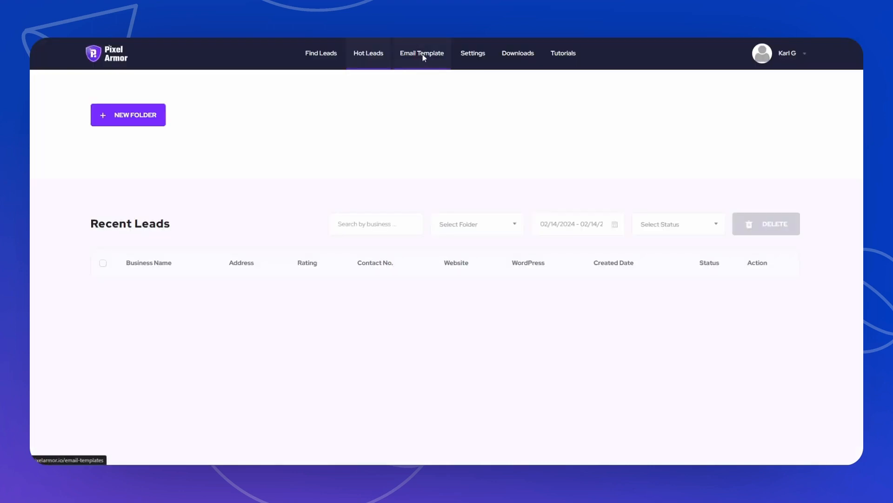
{"action": "left_click", "coordinate": [421, 53]}
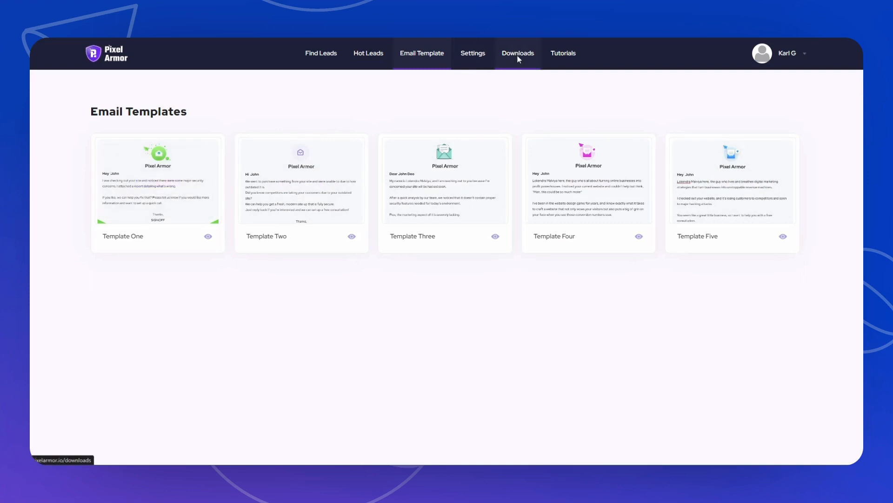
Go to Downloads to see the license key, MOTOAI Theme and Security Plugin.
{"action": "left_click", "coordinate": [516, 54]}
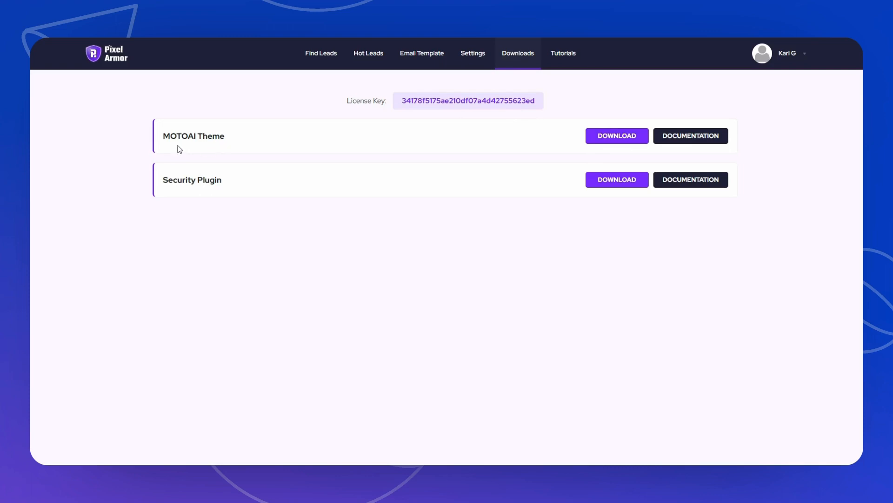
{"action": "mouse_move", "coordinate": [563, 102]}
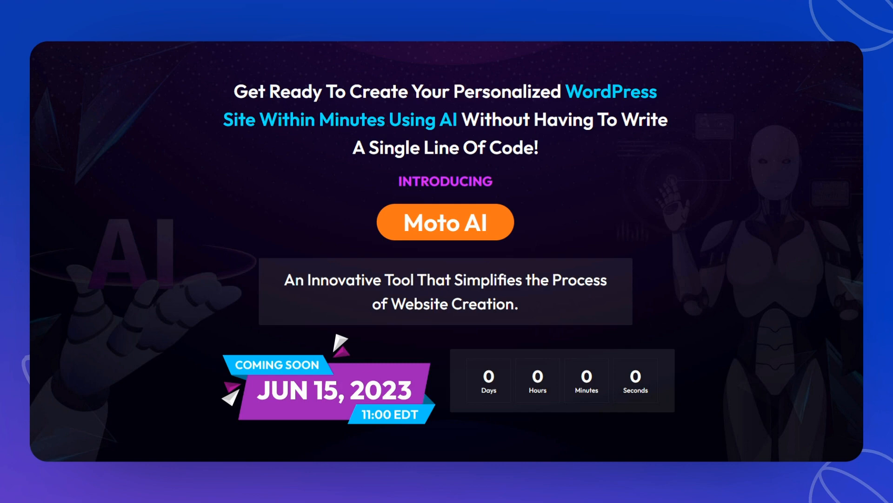
Scroll further down the Moto AI theme sales page.
{"action": "scroll", "scroll_direction": "down", "scroll_amount": 3}
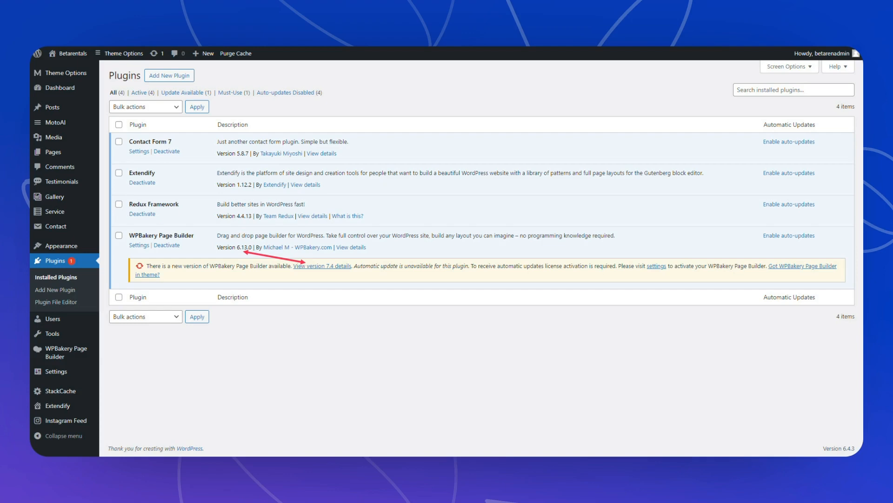
Follow the WPBakery link under WPBakery Page Builder to its website changelog.
{"action": "left_click", "coordinate": [322, 266]}
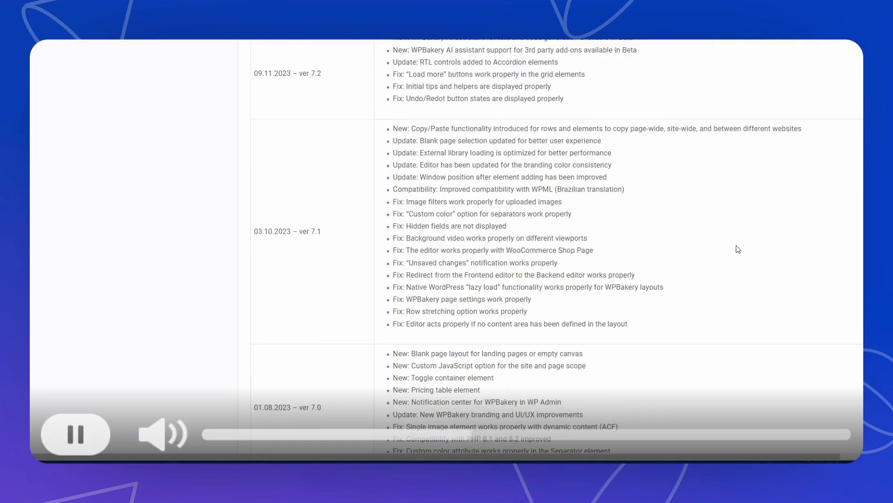
Scroll the changelog past versions 7.2 and 7.1 to the 7.0, 6.13.0 and 6.12.0 entries.
{"action": "scroll", "scroll_direction": "down", "scroll_amount": 3}
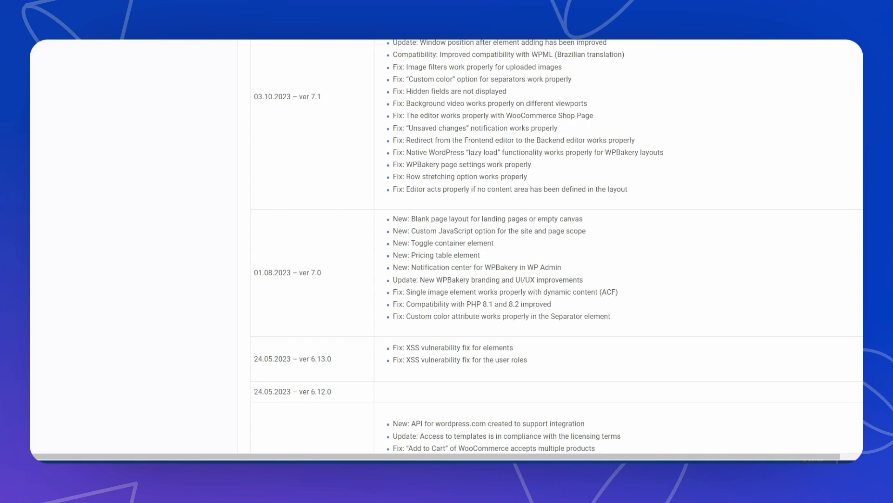
{"action": "scroll", "scroll_direction": "down", "scroll_amount": 3}
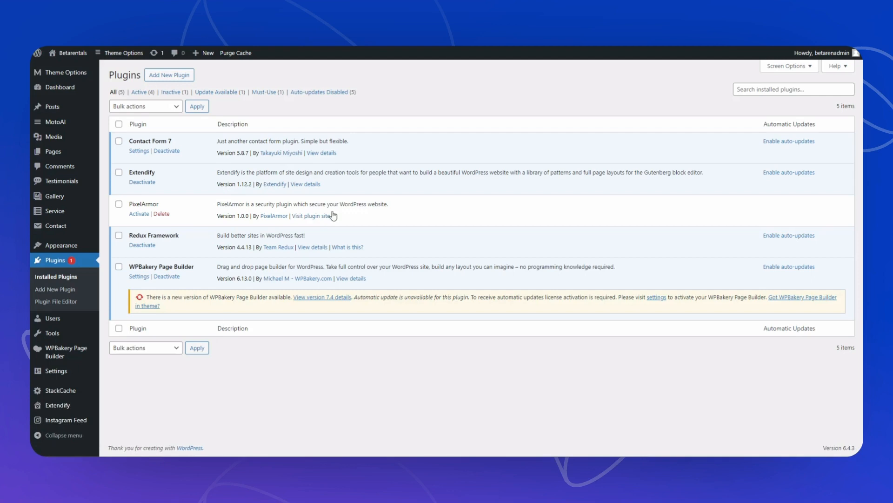
{"action": "mouse_move", "coordinate": [313, 217]}
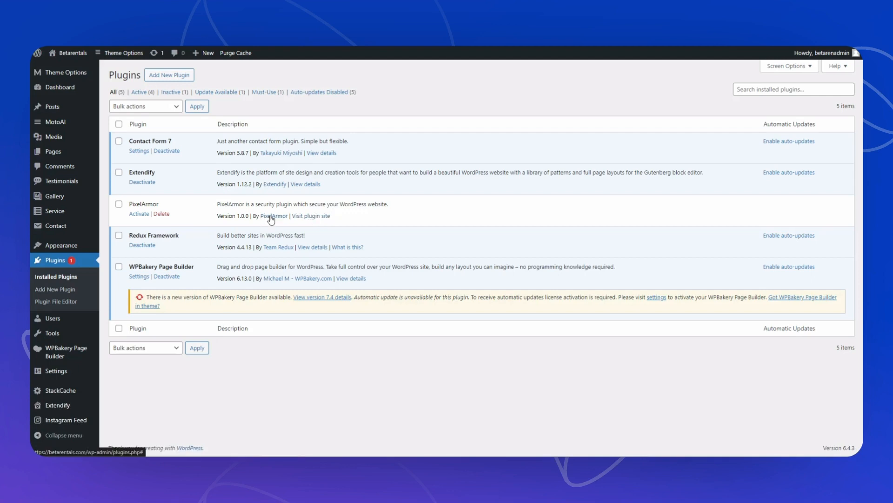
{"action": "mouse_move", "coordinate": [292, 200]}
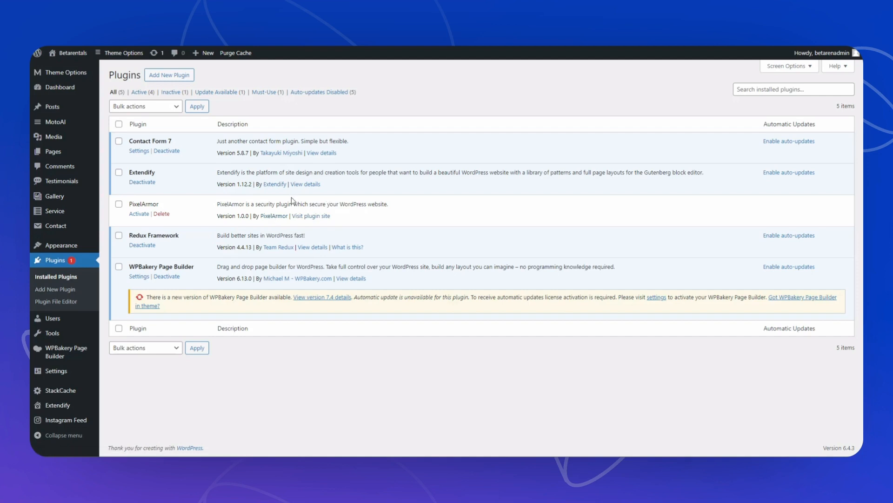
{"action": "mouse_move", "coordinate": [264, 231]}
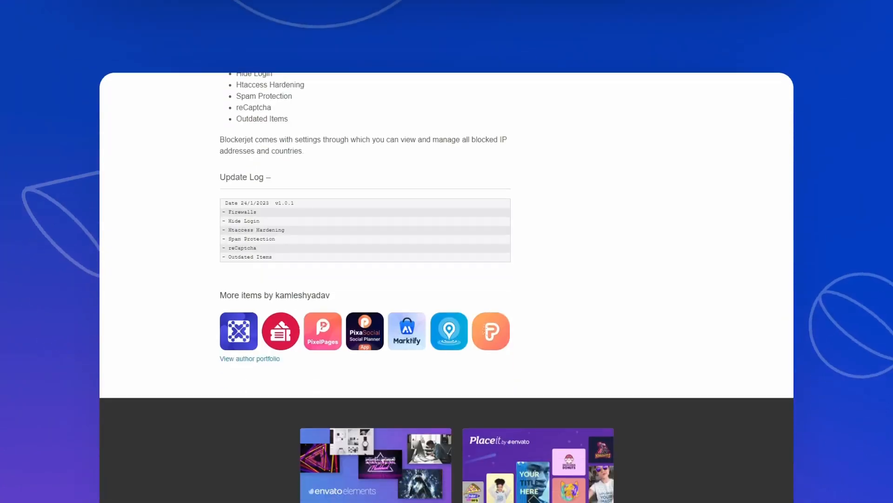
Scroll the Blockerjet listing and highlight its Last Update date of 24 January 2023.
{"action": "scroll", "scroll_direction": "up", "scroll_amount": 3}
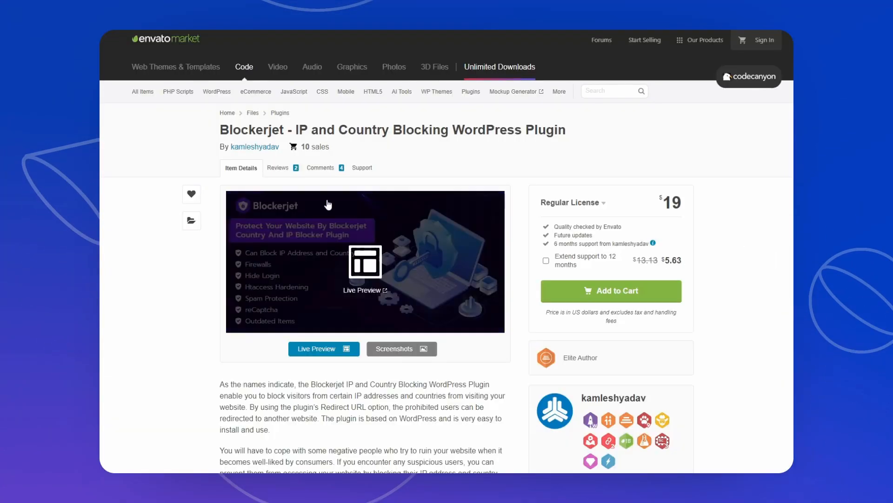
{"action": "scroll", "scroll_direction": "down", "scroll_amount": 3}
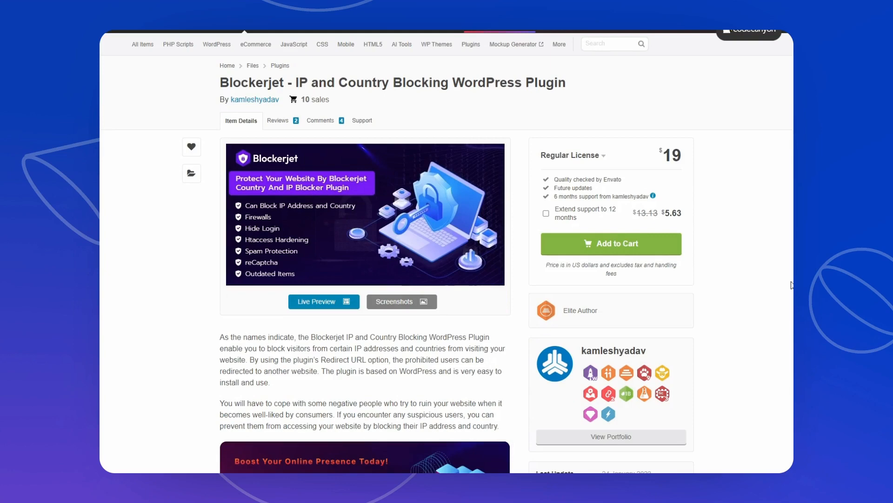
{"action": "scroll", "scroll_direction": "down", "scroll_amount": 3}
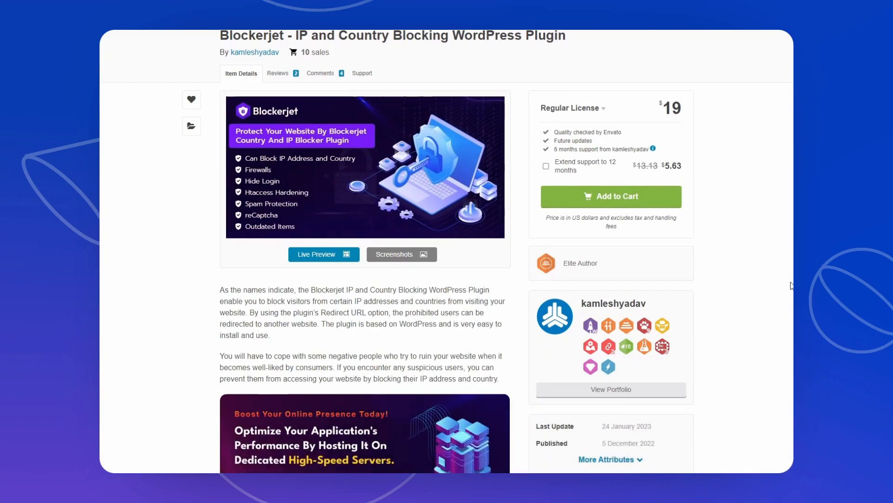
{"action": "scroll", "scroll_direction": "down", "scroll_amount": 3}
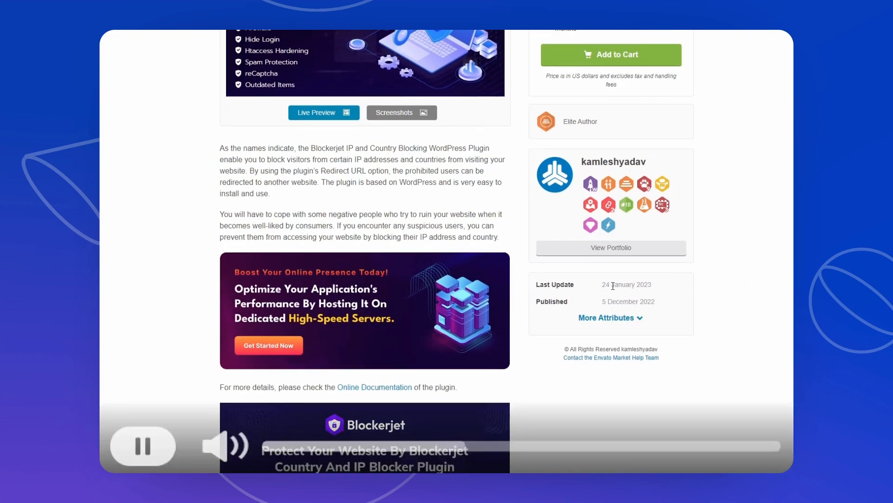
{"action": "double_click", "coordinate": [626, 285]}
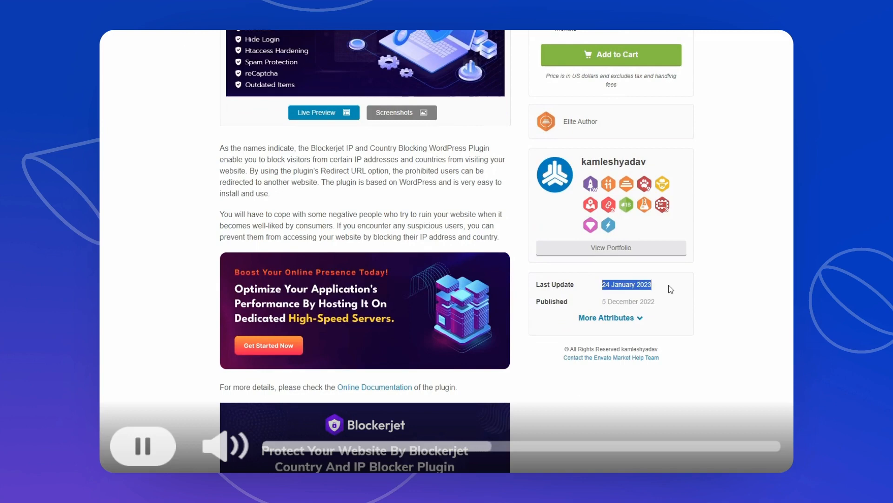
{"action": "scroll", "scroll_direction": "down", "scroll_amount": 3}
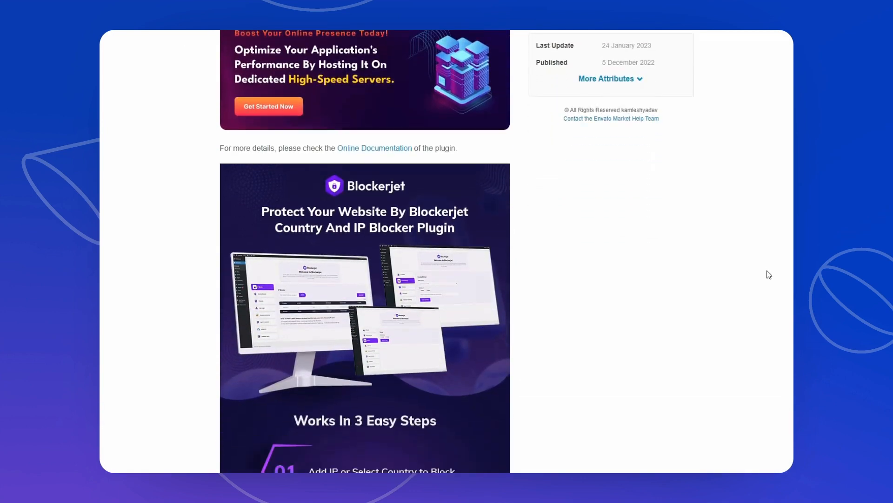
Scroll past the Blockerjet description images before moving to the Solid Security page.
{"action": "scroll", "scroll_direction": "down", "scroll_amount": 3}
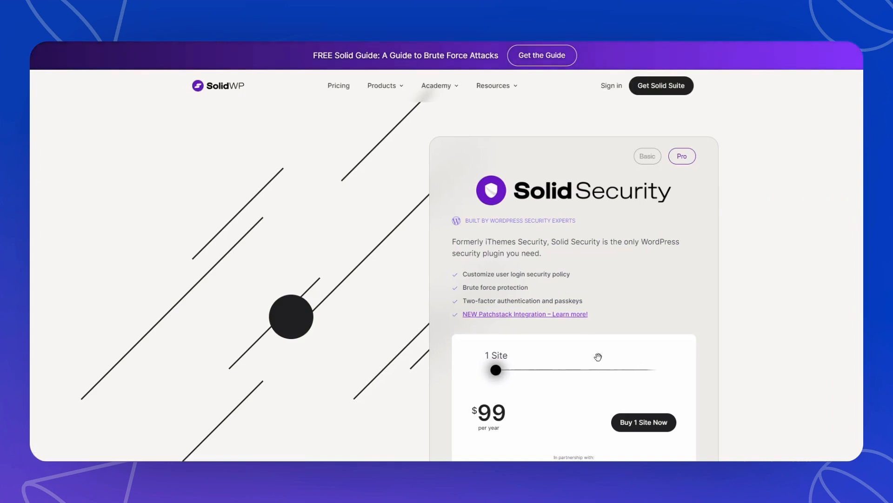
Slide the Solid Security site count to 50+ (contact sales) and back to 1 Site at $99.
{"action": "scroll", "scroll_direction": "down", "scroll_amount": 3}
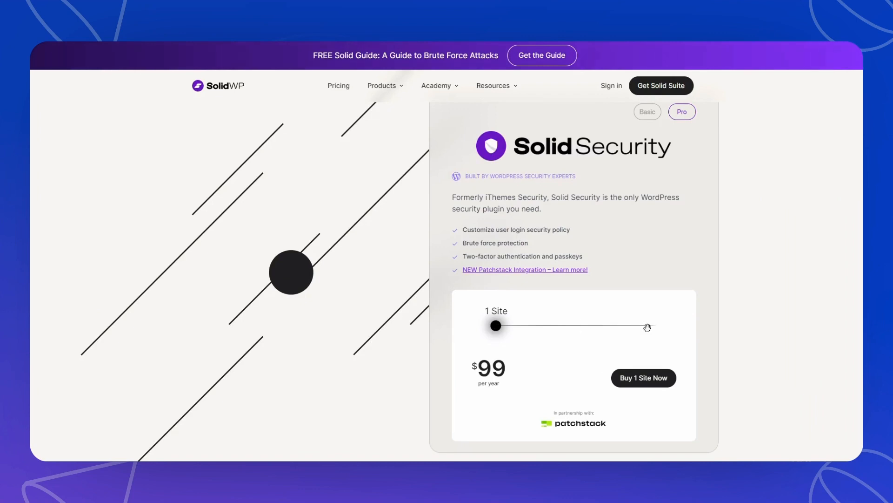
{"action": "left_click_drag", "start_coordinate": [494, 325], "coordinate": [651, 326]}
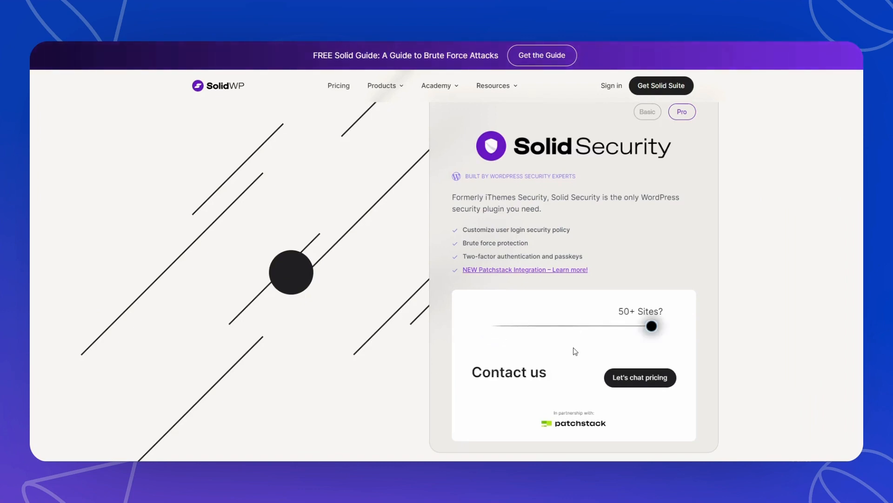
{"action": "left_click_drag", "start_coordinate": [651, 325], "coordinate": [495, 326]}
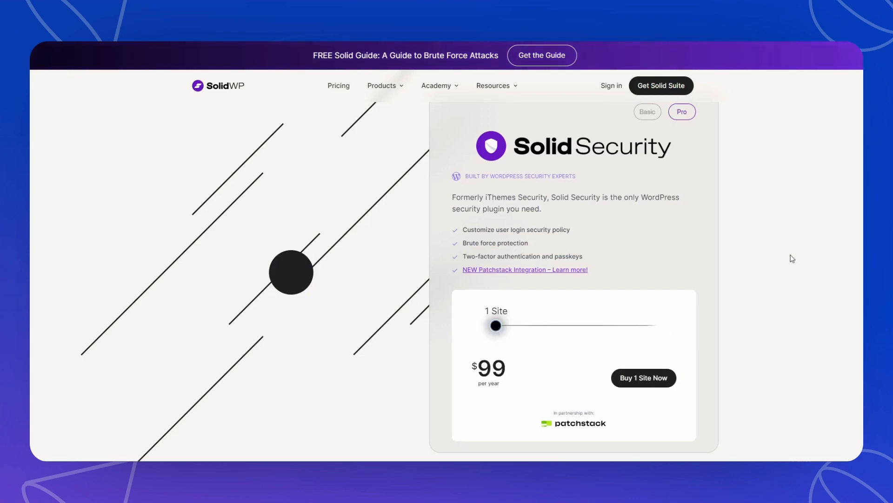
{"action": "mouse_move", "coordinate": [721, 117]}
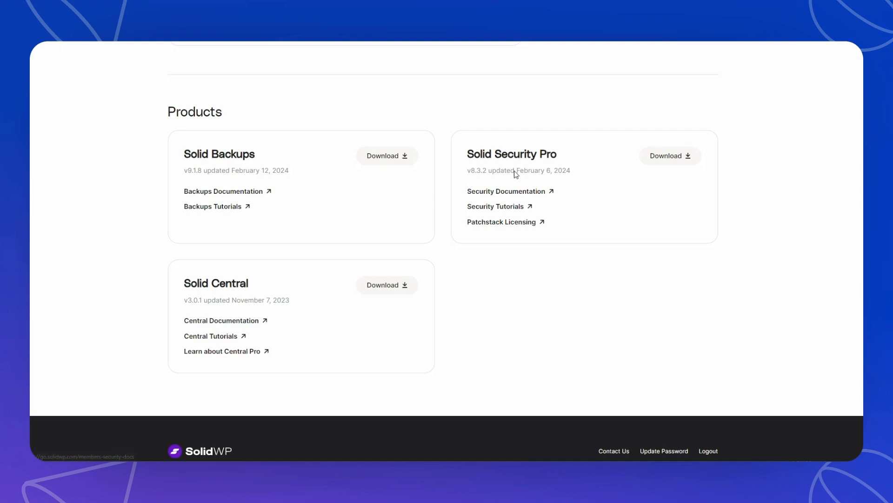
{"action": "mouse_move", "coordinate": [588, 174]}
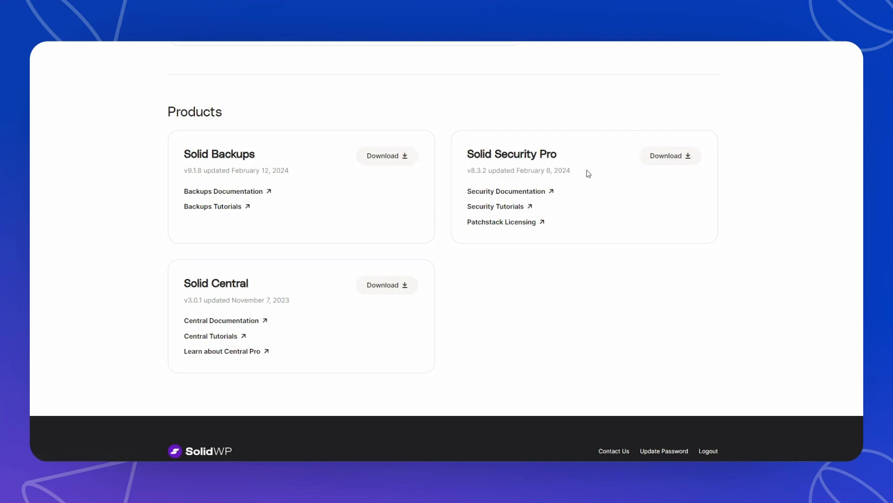
Highlight Solid Security Pro's last update date before moving to the Defender Pro page.
{"action": "double_click", "coordinate": [506, 191]}
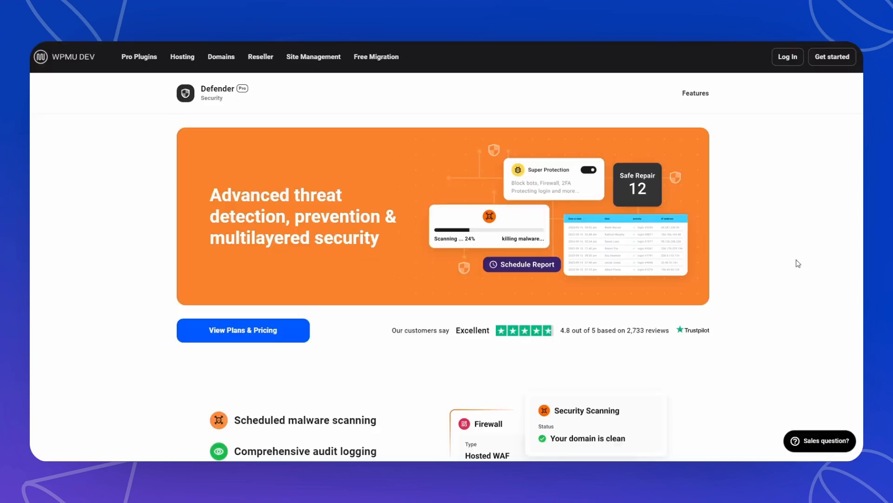
{"action": "mouse_move", "coordinate": [779, 253]}
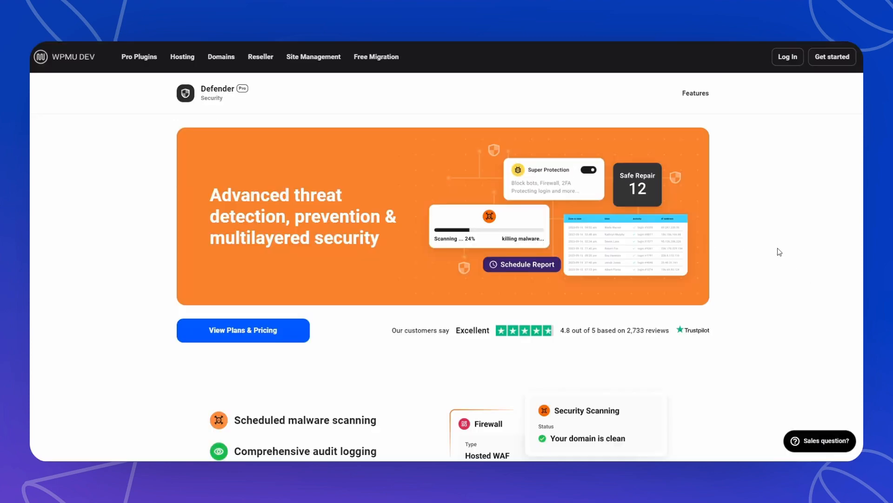
{"action": "scroll", "scroll_direction": "down", "scroll_amount": 3}
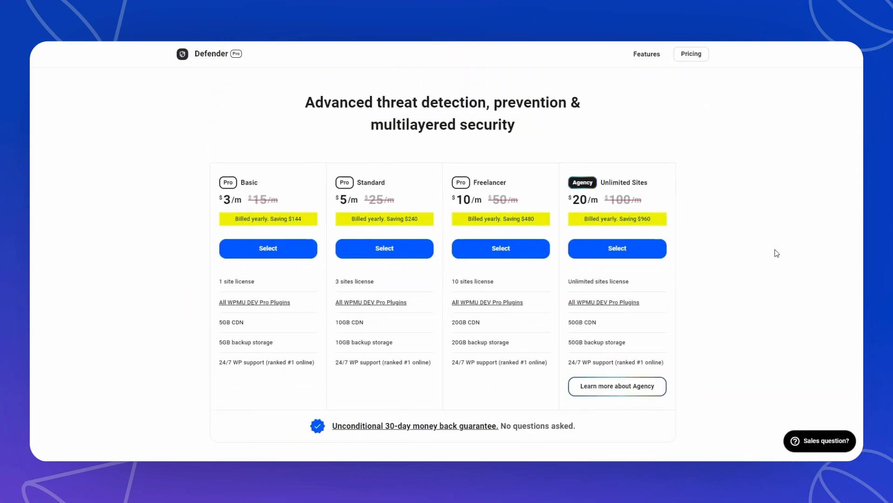
{"action": "scroll", "scroll_direction": "down", "scroll_amount": 3}
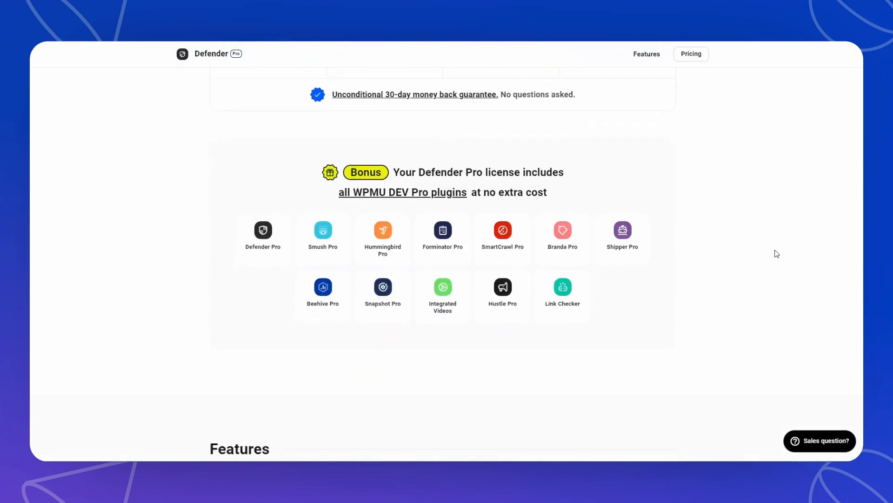
{"action": "scroll", "scroll_direction": "down", "scroll_amount": 3}
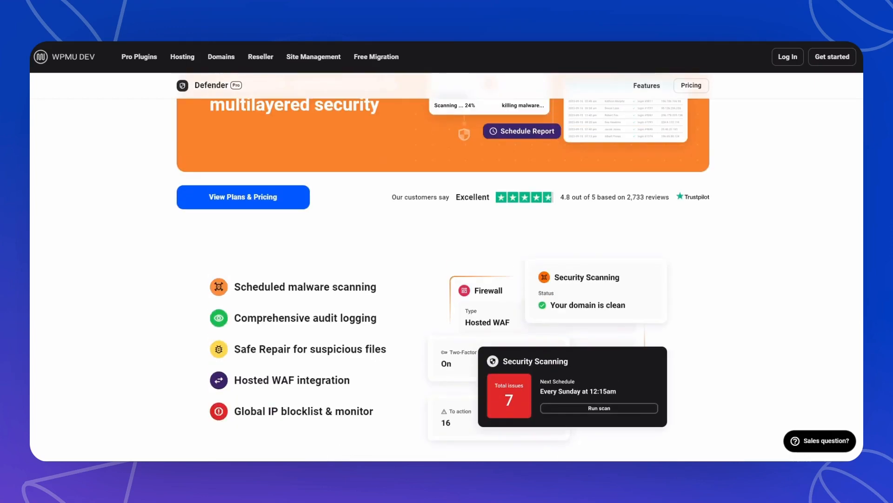
{"action": "scroll", "scroll_direction": "down", "scroll_amount": 3}
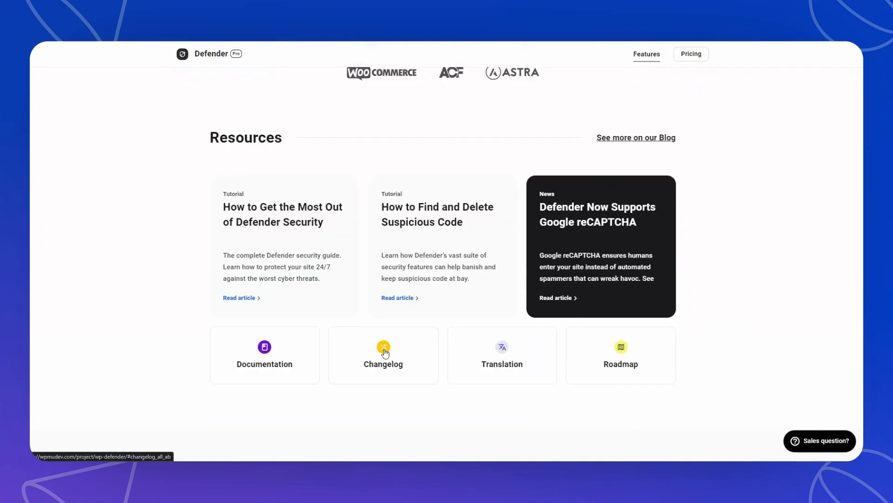
Review the Defender Pro changelog from version 4.5 (January 24, 2024) back to 4.1 (September 2023).
{"action": "left_click", "coordinate": [383, 355]}
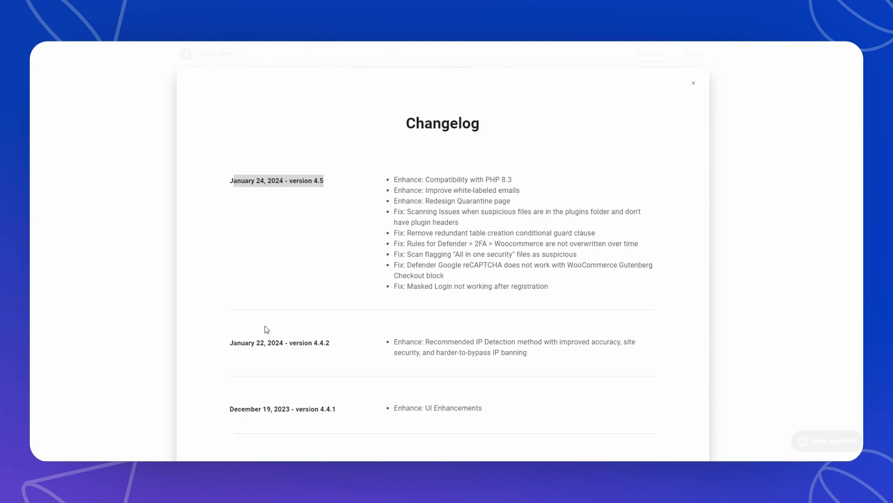
{"action": "scroll", "scroll_direction": "down", "scroll_amount": 3}
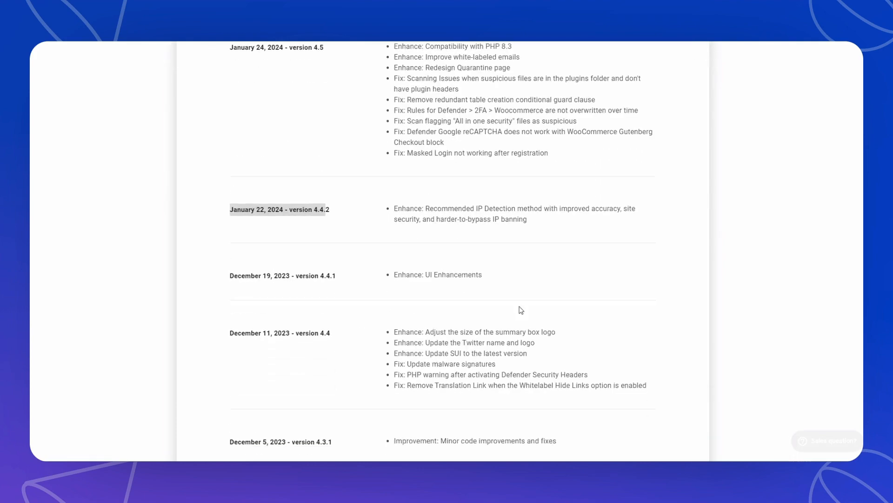
{"action": "scroll", "scroll_direction": "down", "scroll_amount": 3}
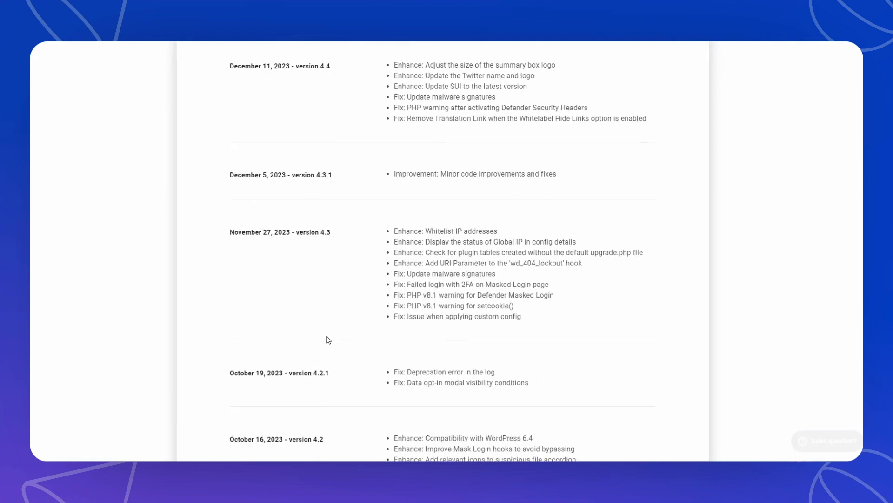
{"action": "scroll", "scroll_direction": "down", "scroll_amount": 3}
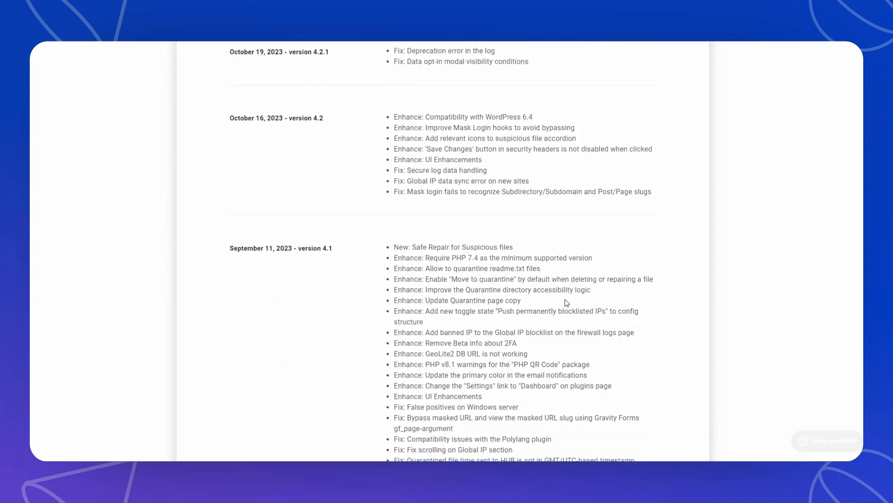
{"action": "scroll", "scroll_direction": "down", "scroll_amount": 3}
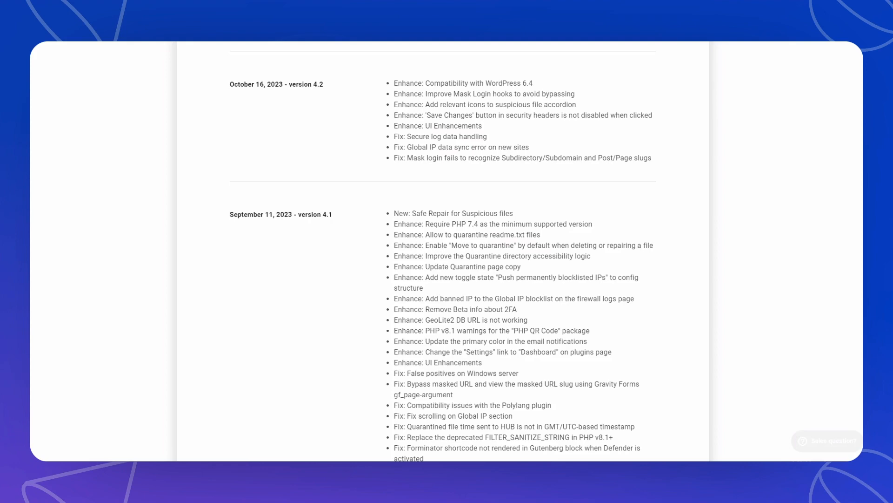
{"action": "scroll", "scroll_direction": "down", "scroll_amount": 3}
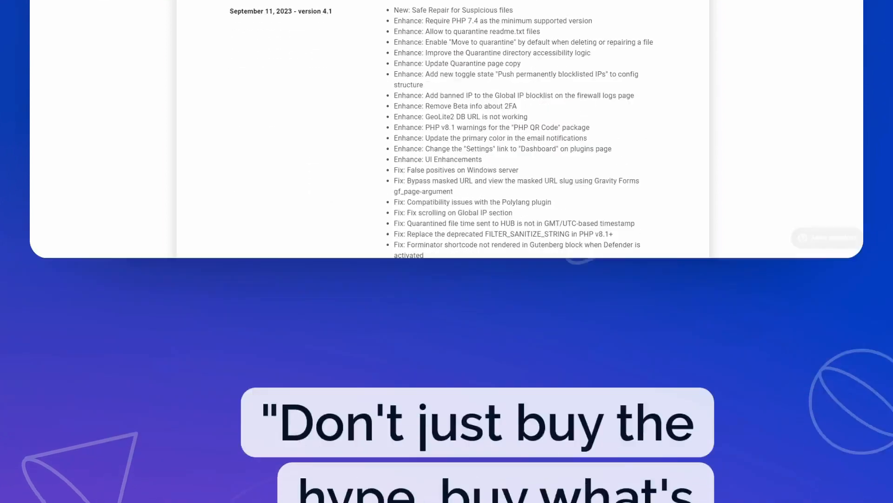